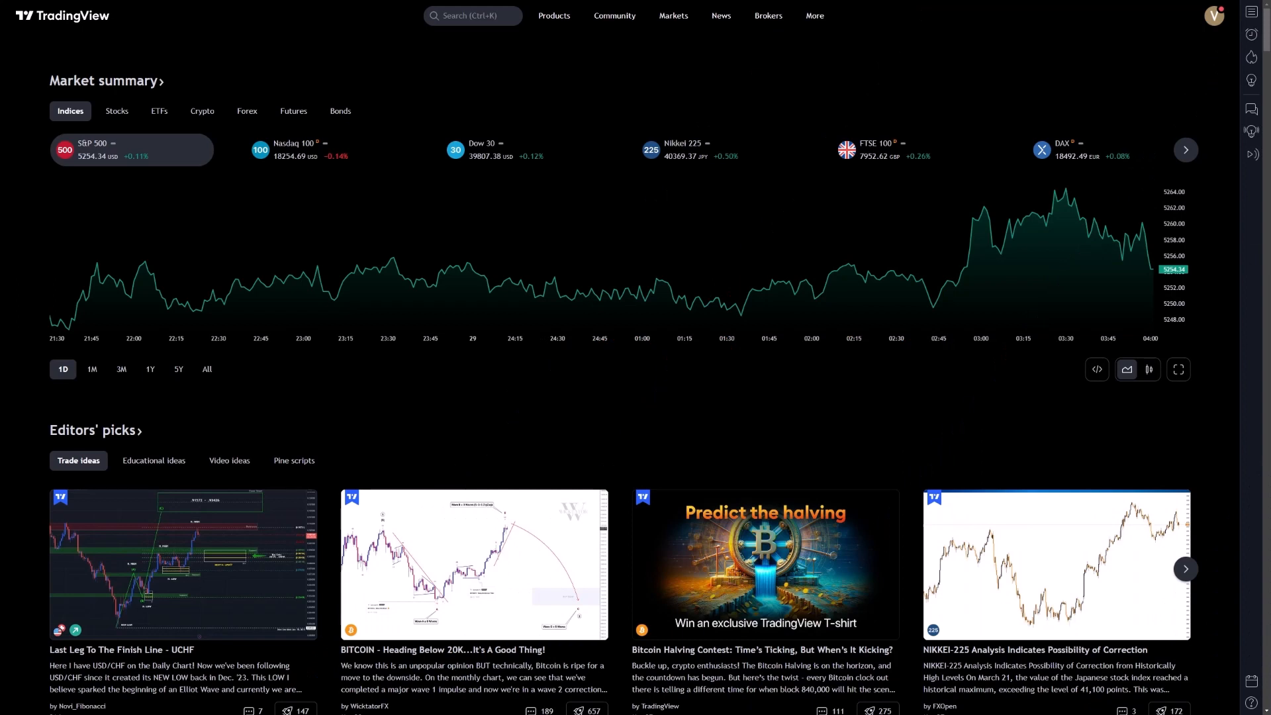
mouse_move(722, 71)
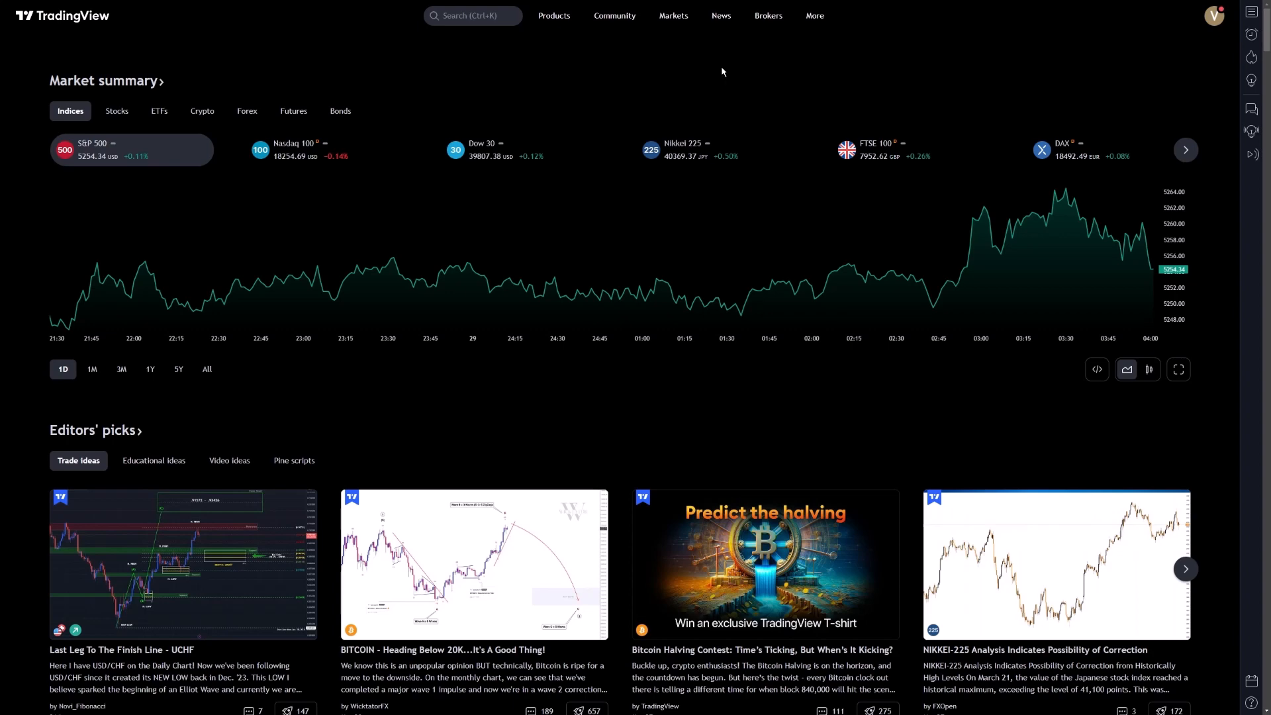
mouse_move(1252, 15)
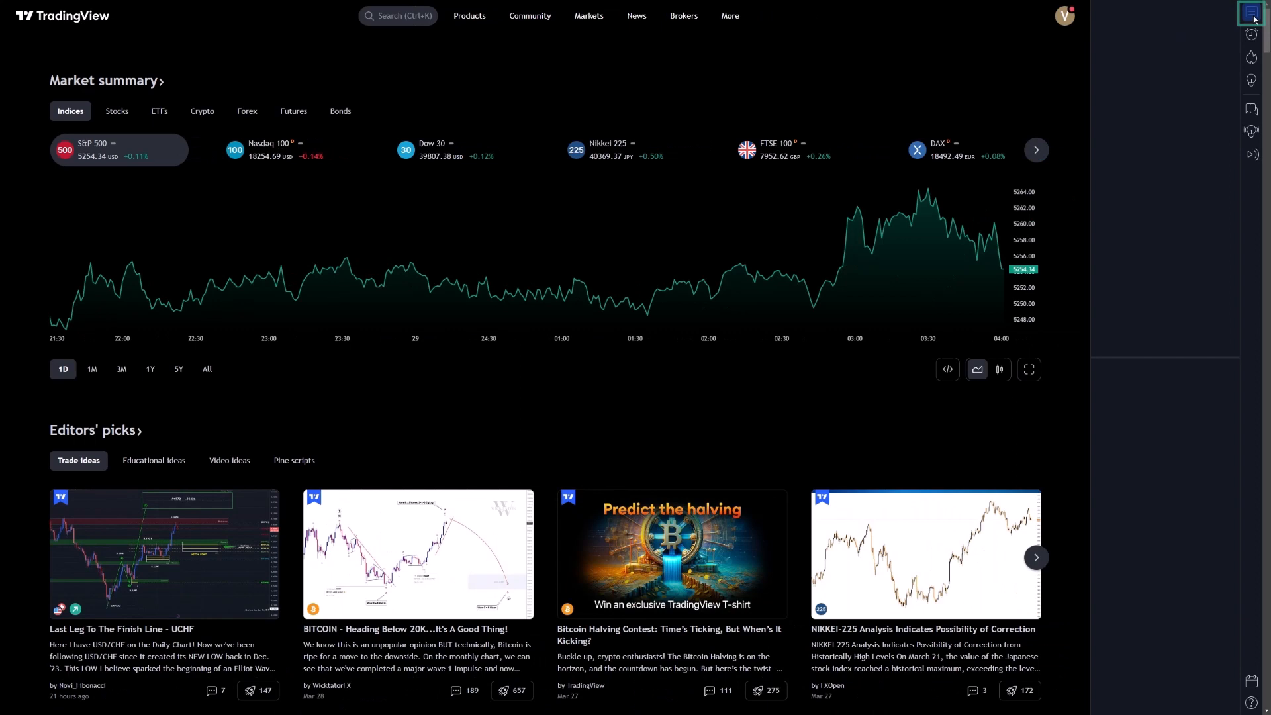
Open the watchlist panel beside the market summary and scroll down its symbol list.
left_click(1253, 14)
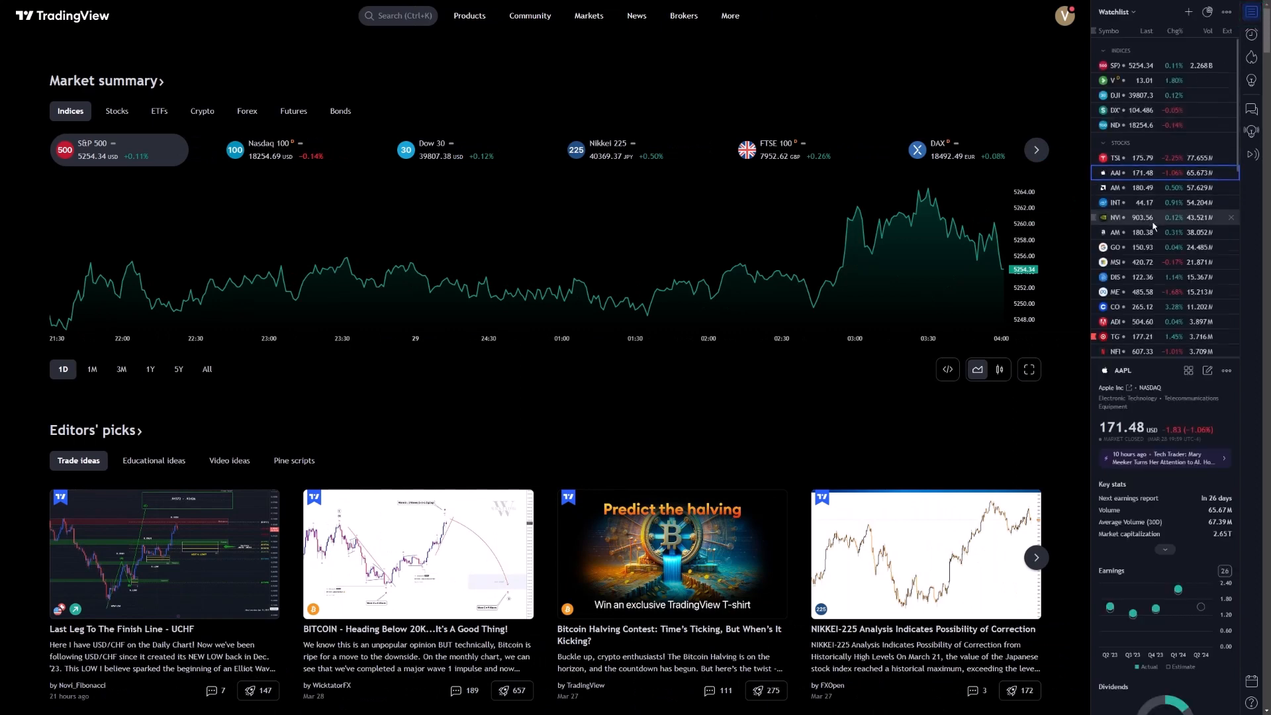
scroll("down", 3)
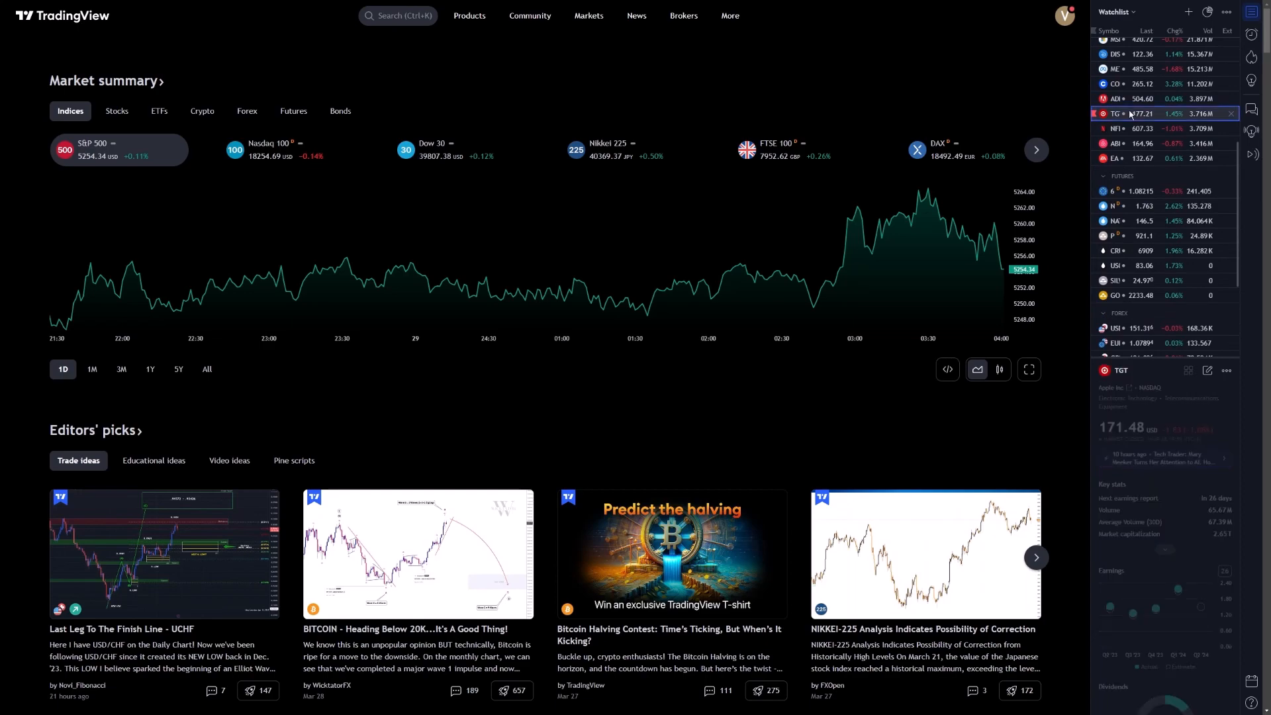
Select TGT in the watchlist and view Target's chart in Supercharts.
left_click(1119, 112)
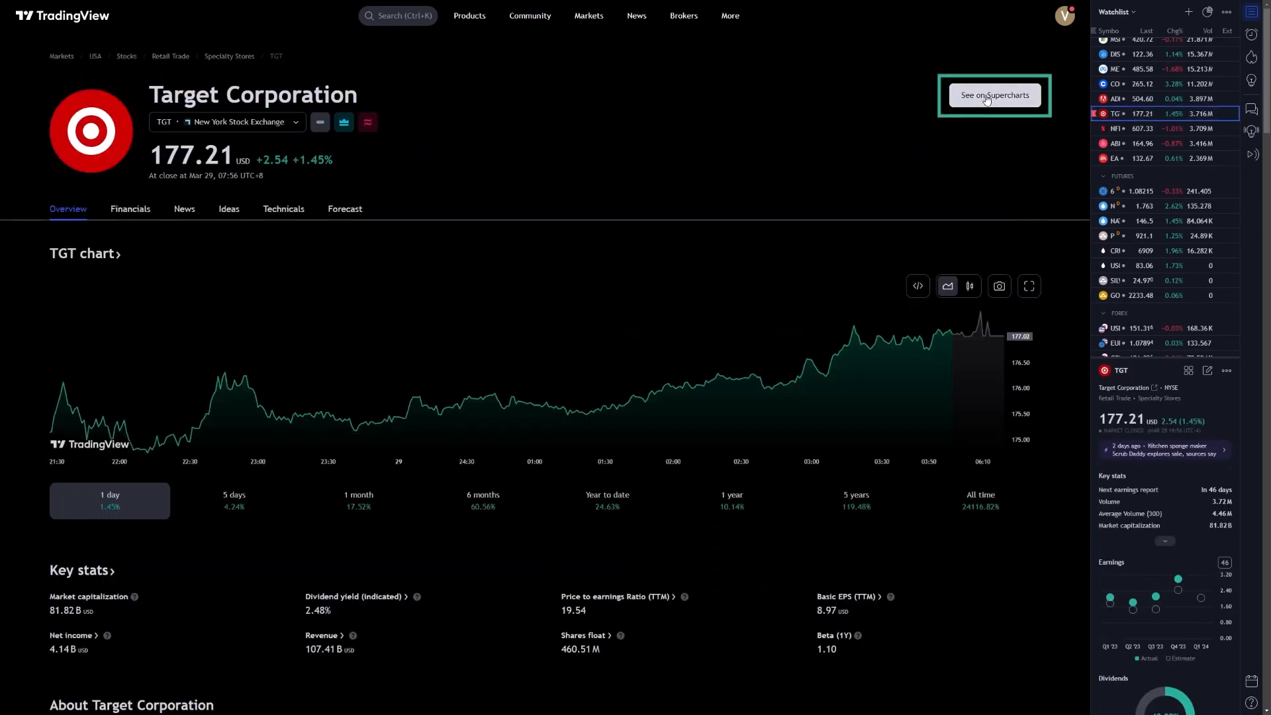
left_click(994, 95)
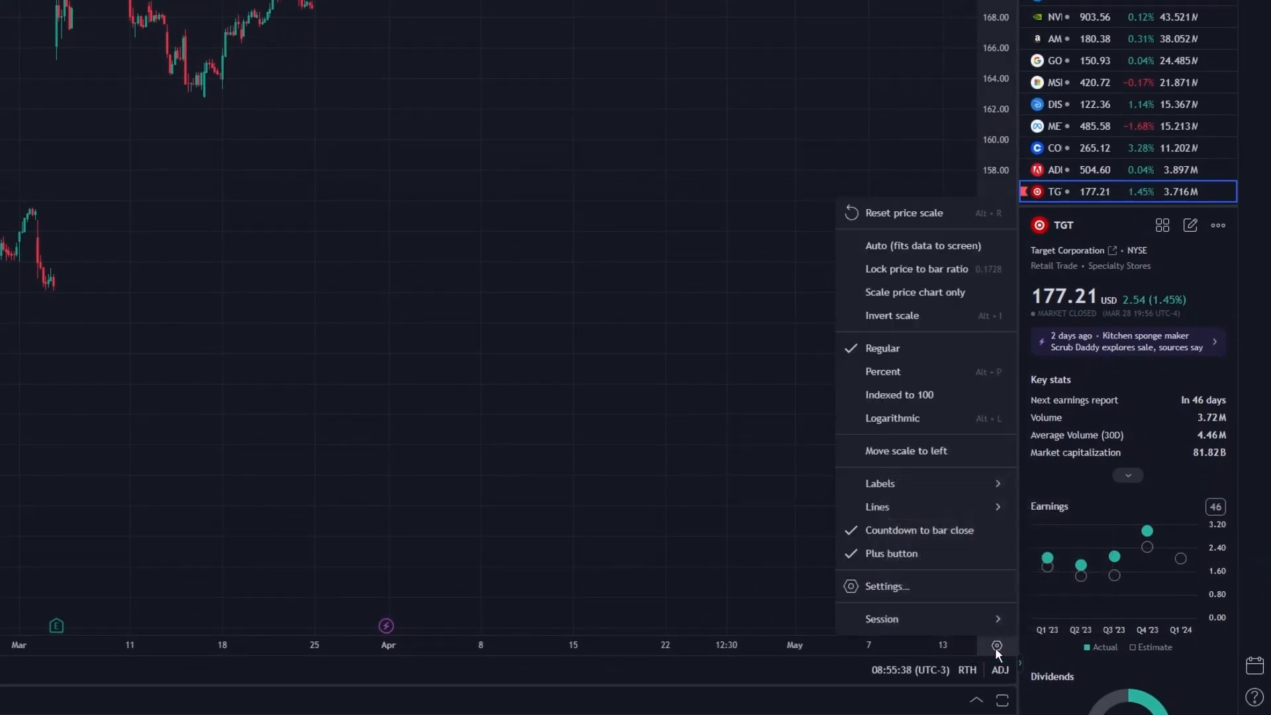
mouse_move(881, 618)
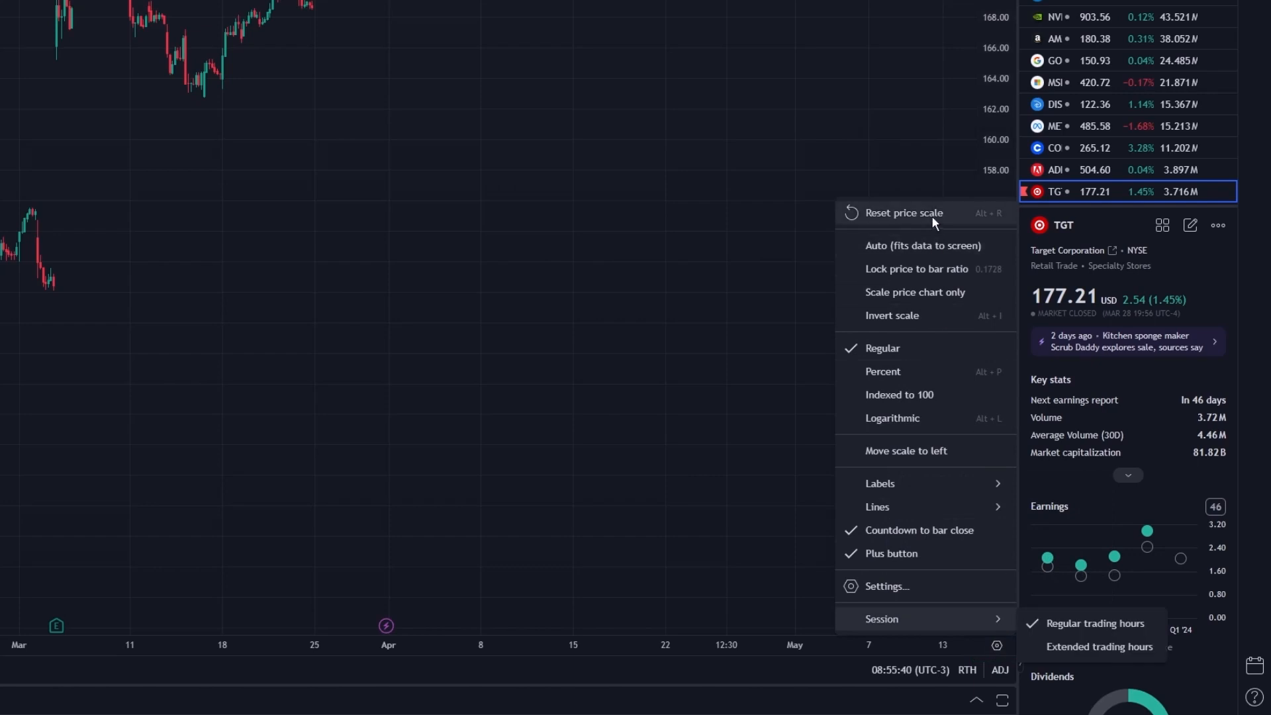
mouse_move(895, 624)
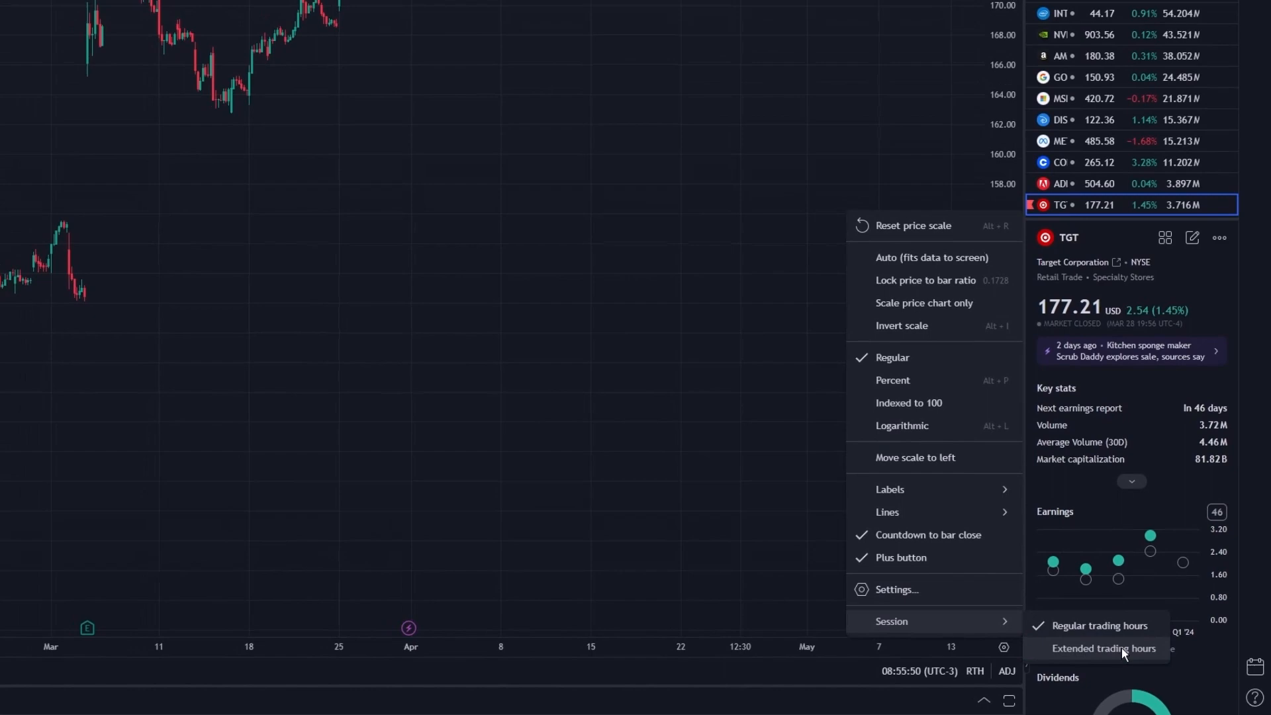
Choose 'Extended trading hours' in the Session submenu for Target's hourly chart.
left_click(1103, 647)
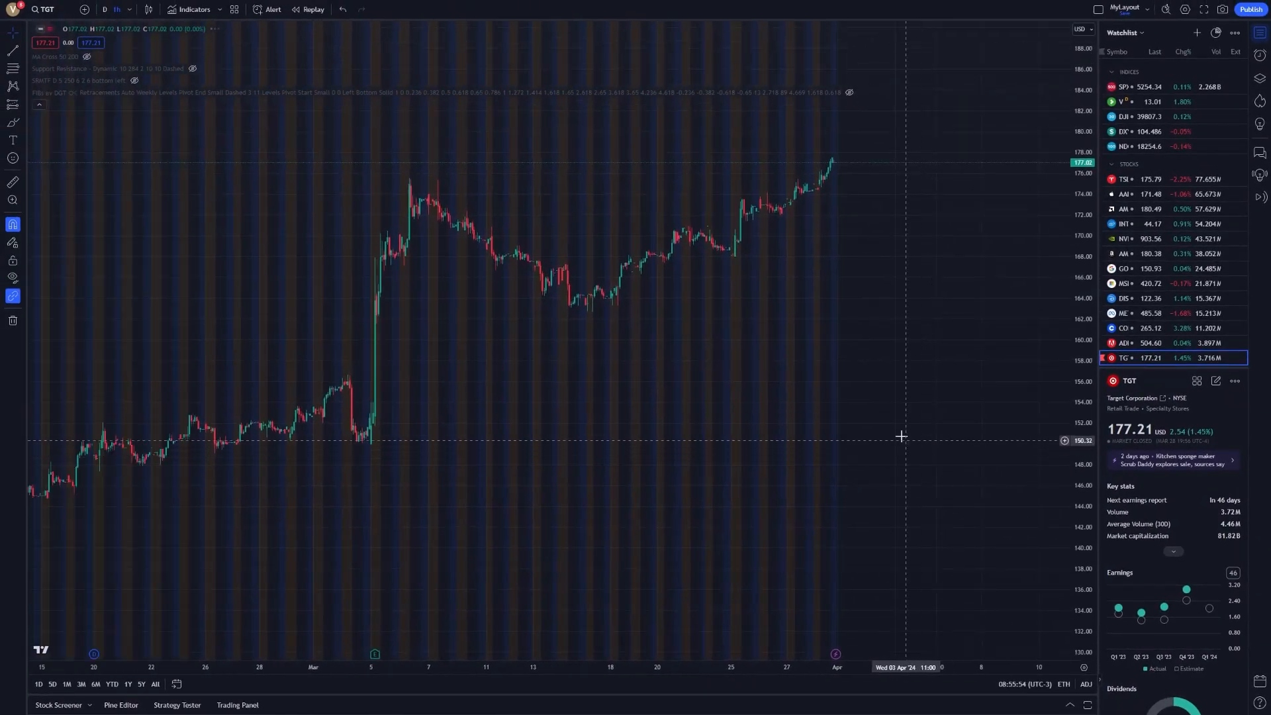
mouse_move(784, 314)
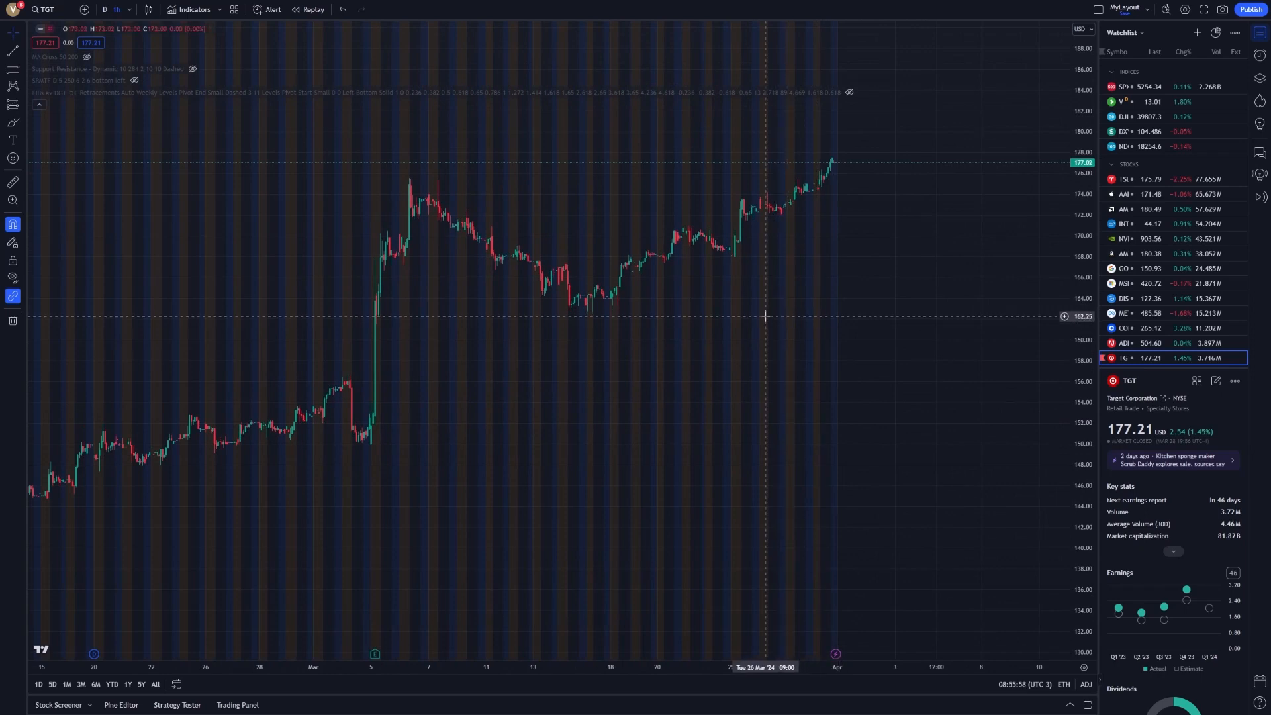
mouse_move(741, 318)
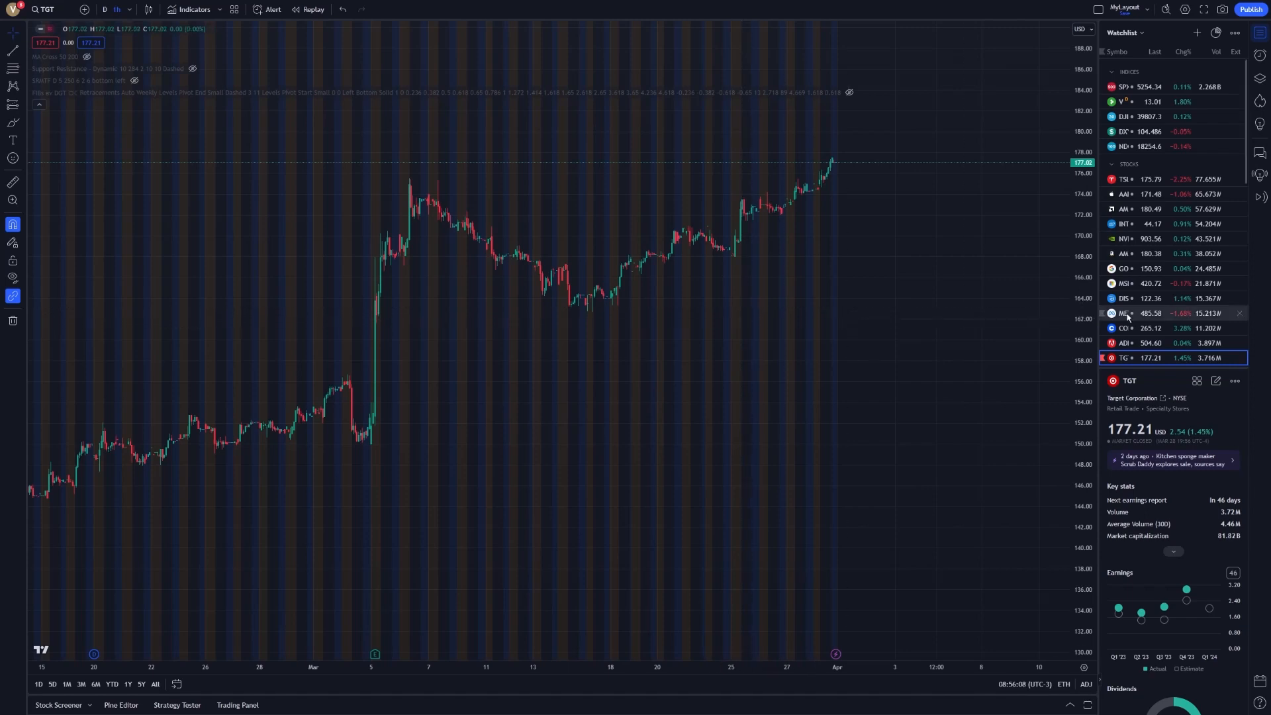
Switch the chart through ADBE and TSLA, ending on NVDA.
left_click(1123, 342)
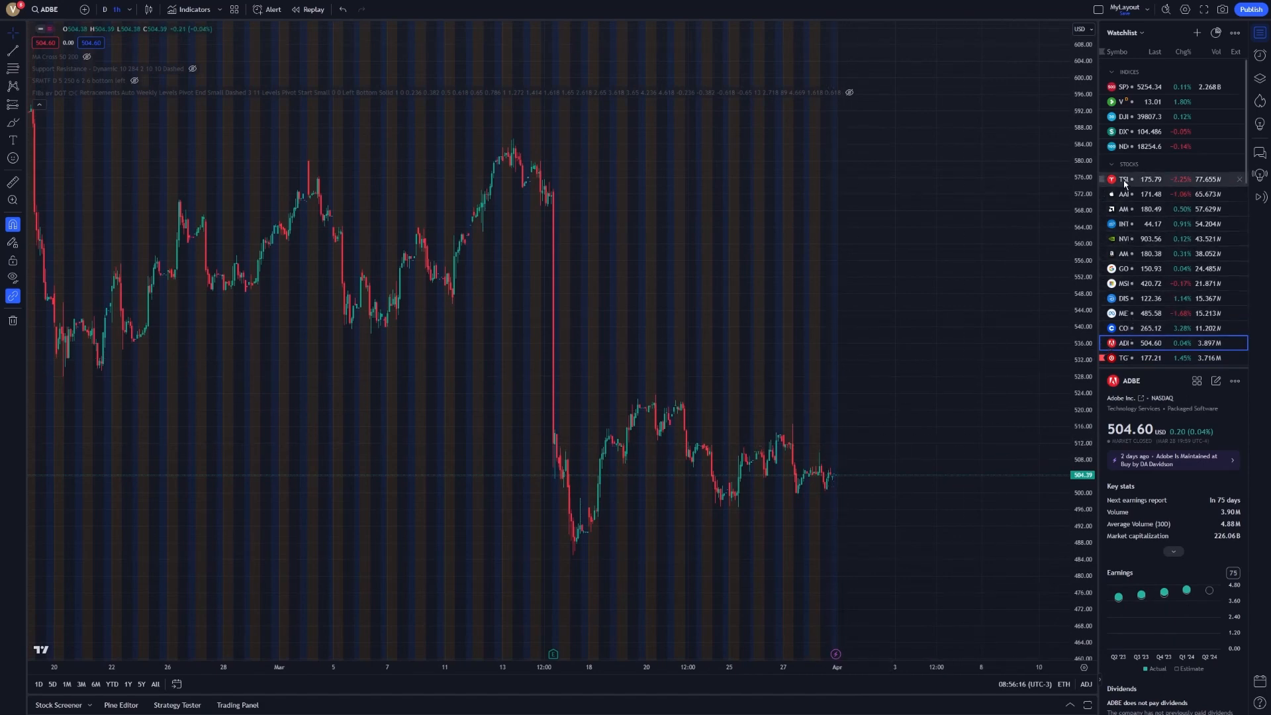
left_click(1125, 180)
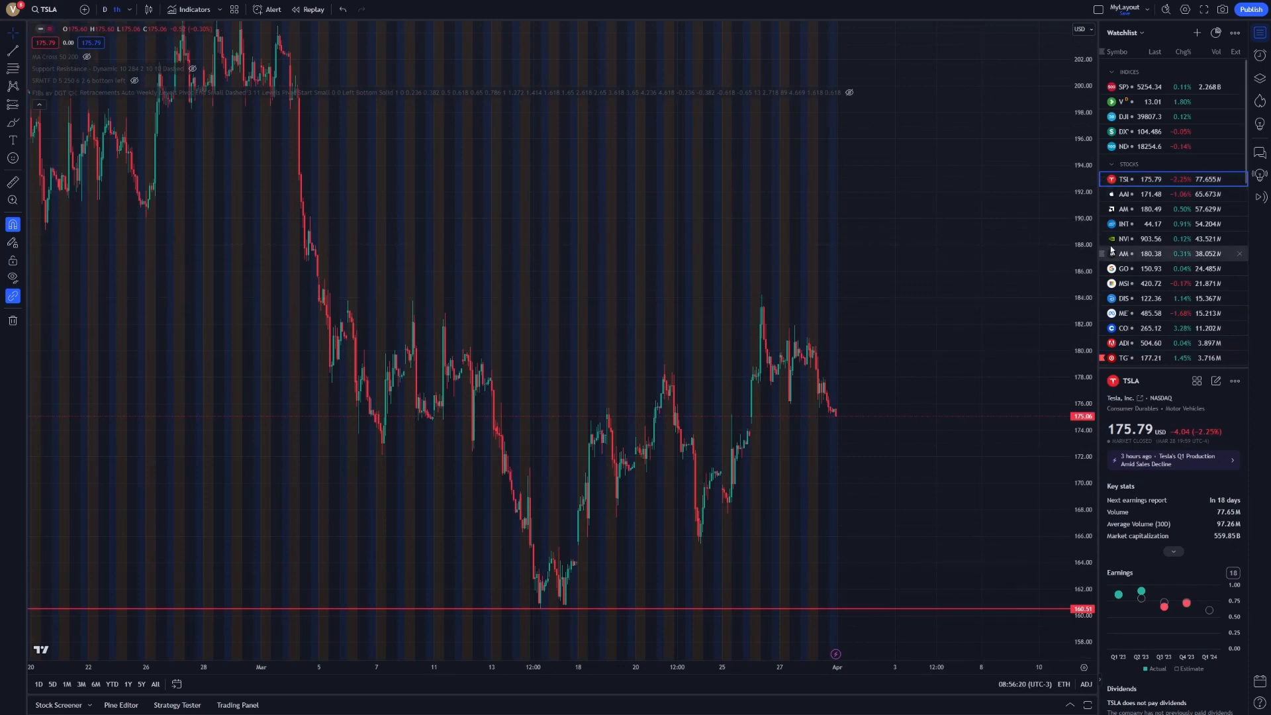
left_click(1125, 238)
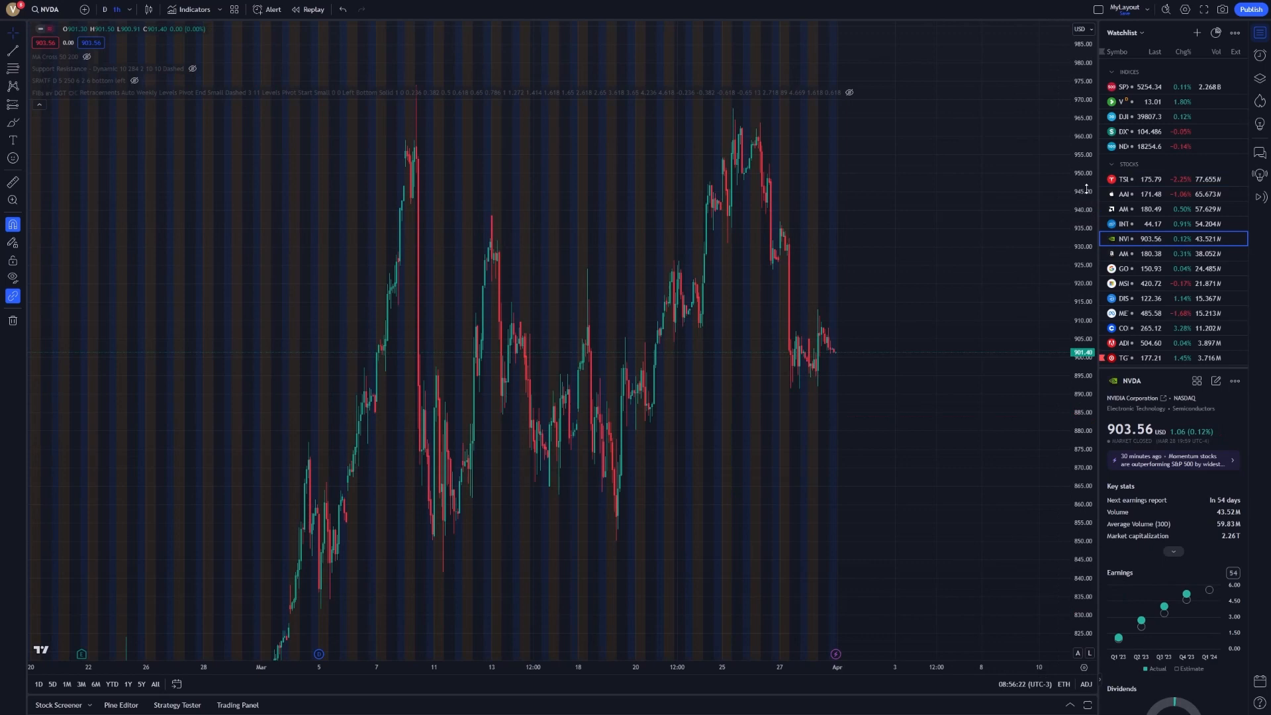